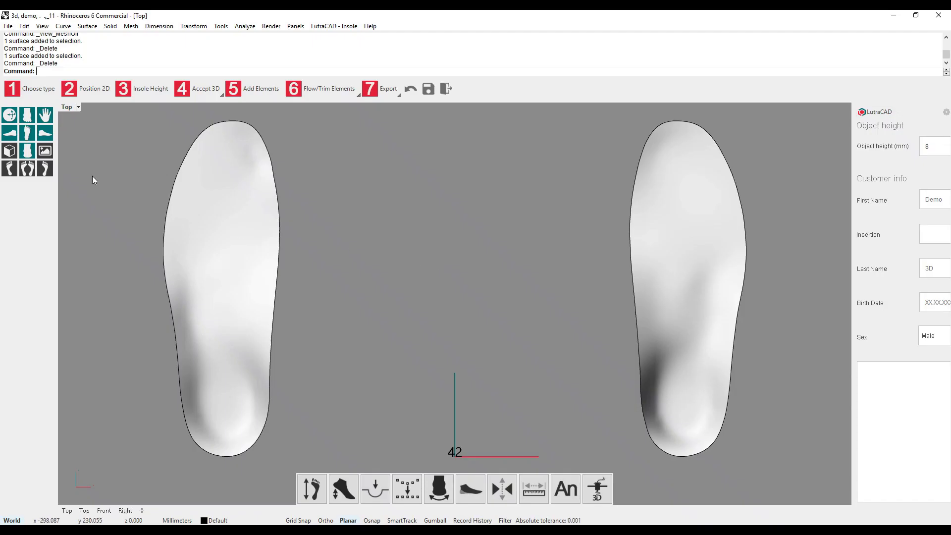
pyautogui.moveTo(24, 187)
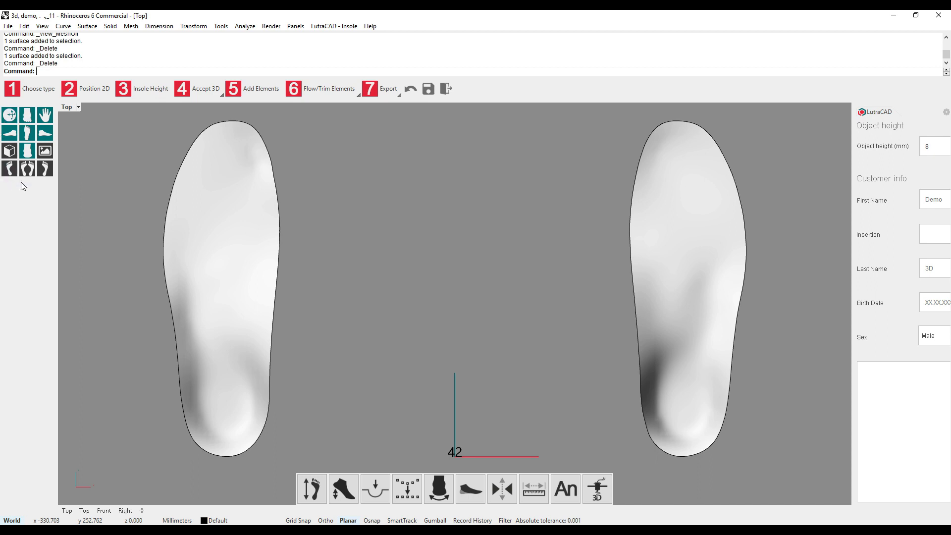
pyautogui.moveTo(24, 115)
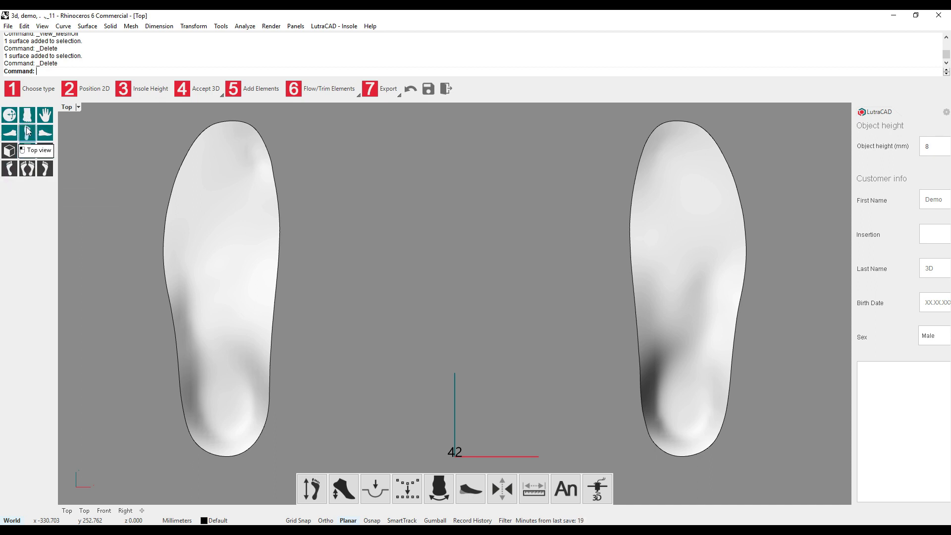
# Step: View the insoles from the front, then from the left and right sides
pyautogui.click(24, 115)
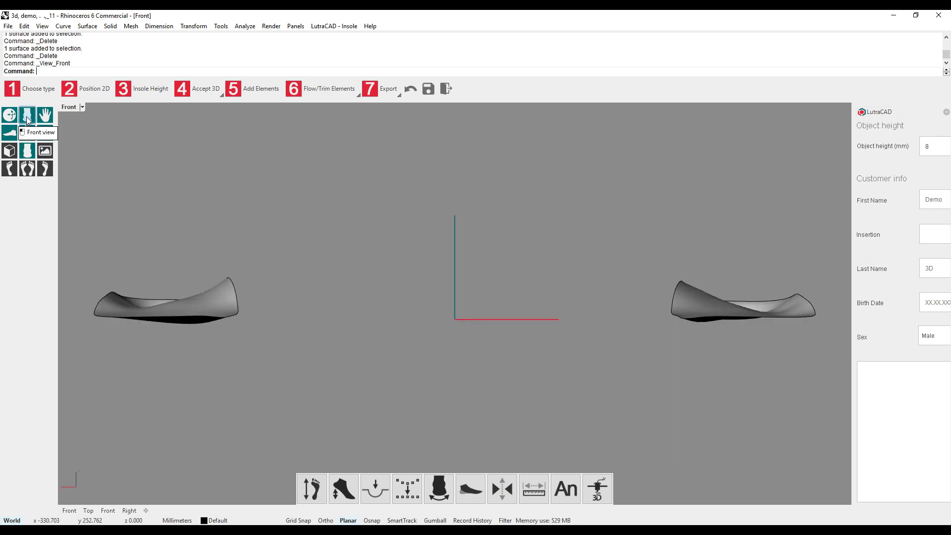
pyautogui.moveTo(8, 149)
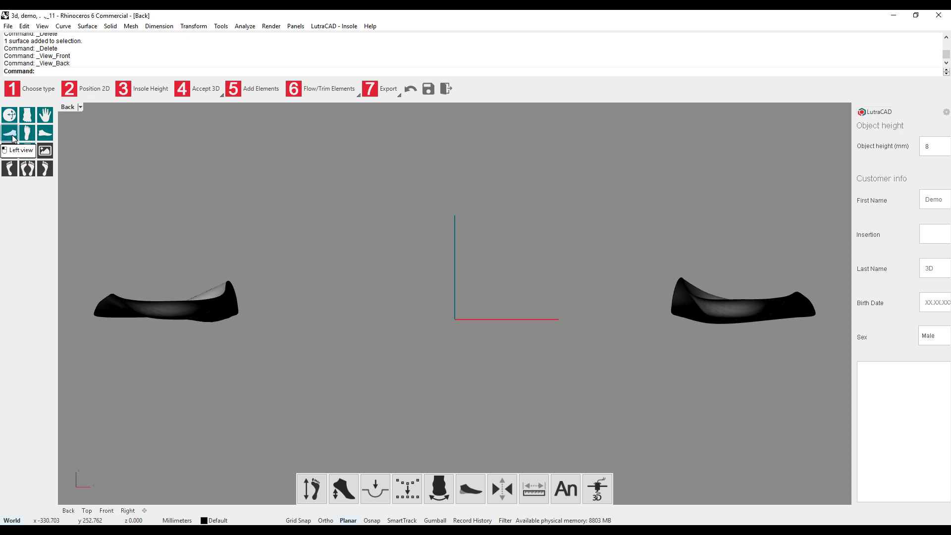
pyautogui.click(10, 133)
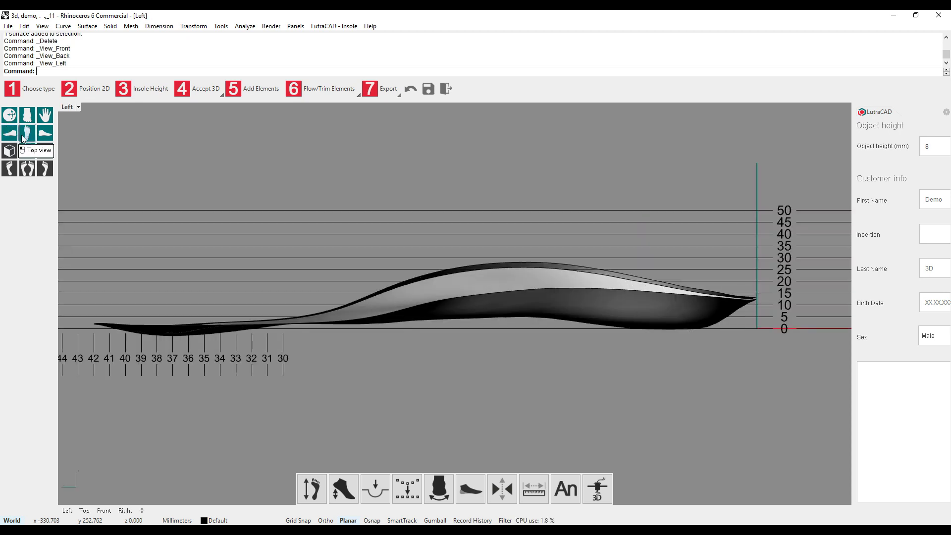
pyautogui.click(42, 131)
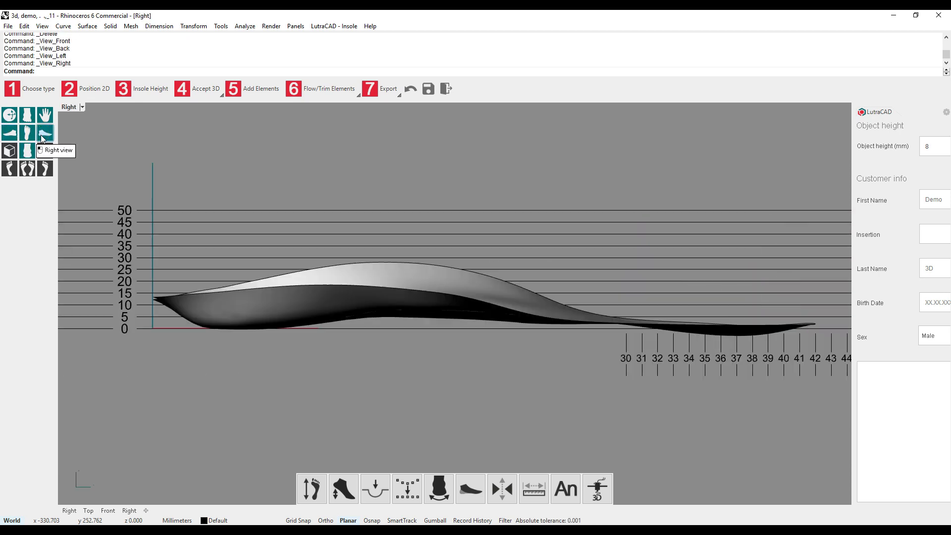
pyautogui.moveTo(134, 299)
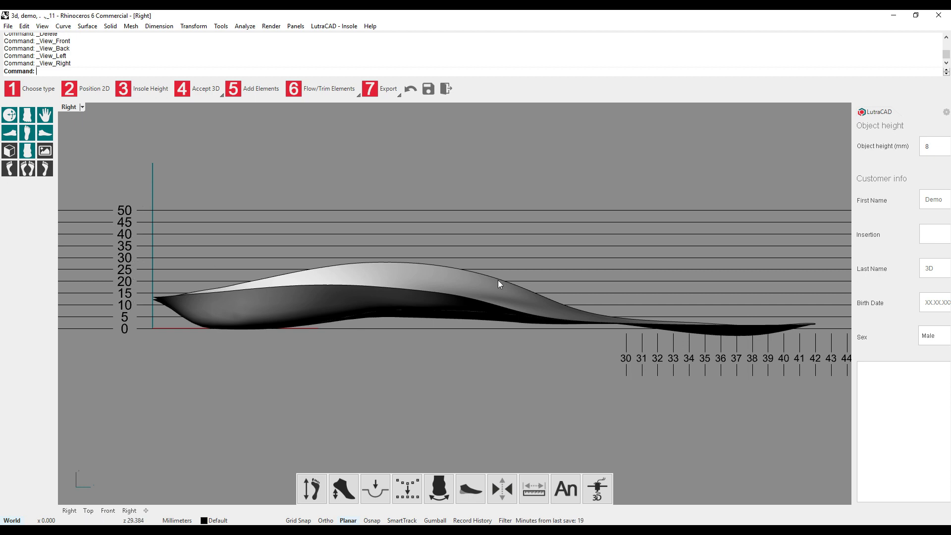
pyautogui.moveTo(696, 365)
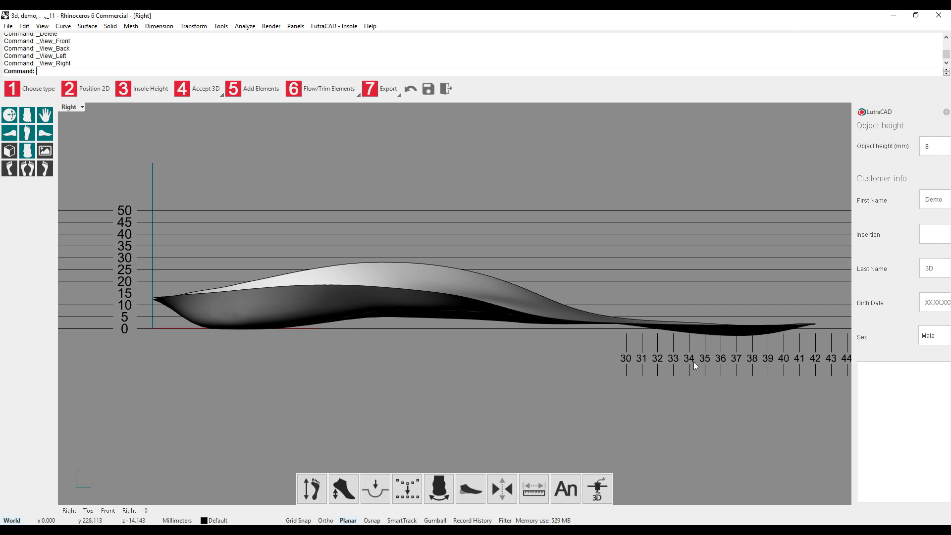
pyautogui.moveTo(105, 140)
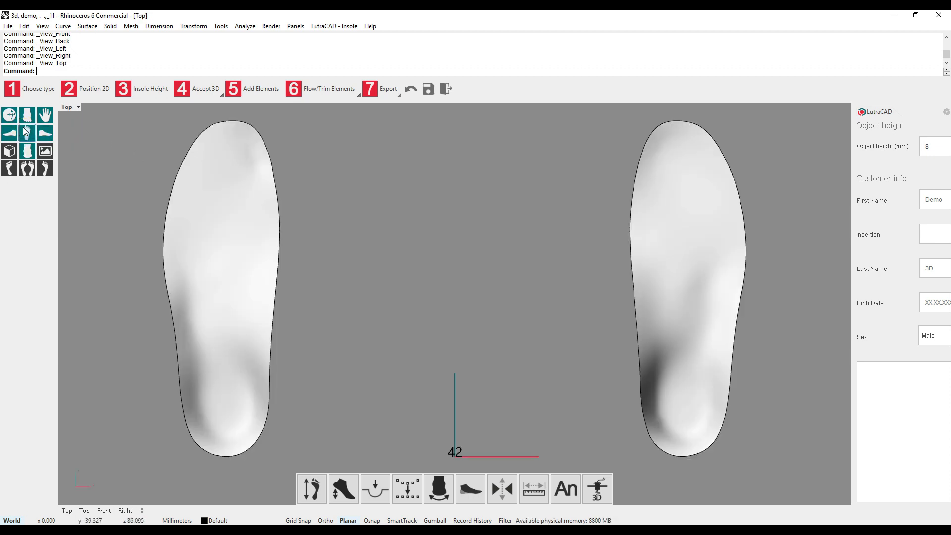
# Step: Tilt into a 3D angled view and pan across the insoles
pyautogui.click(24, 131)
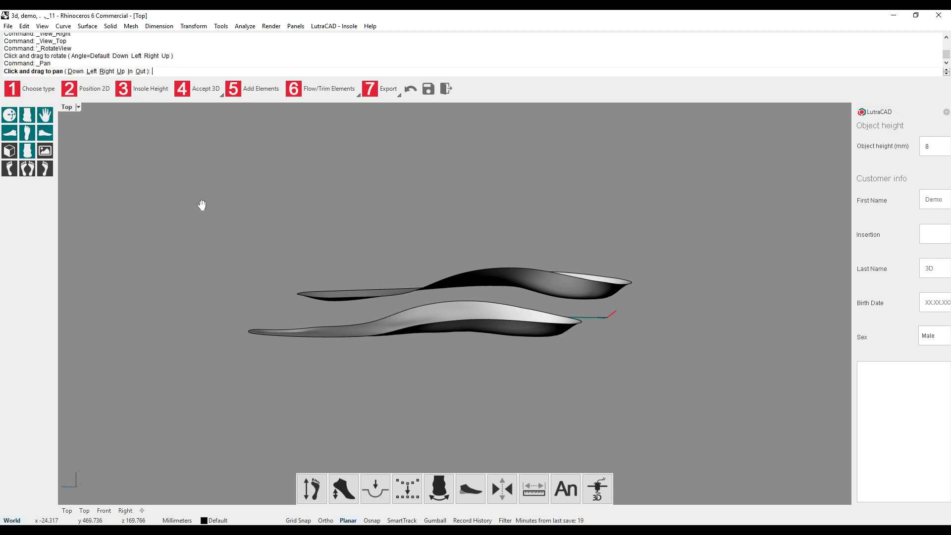
pyautogui.moveTo(202, 205); pyautogui.dragTo(315, 320)
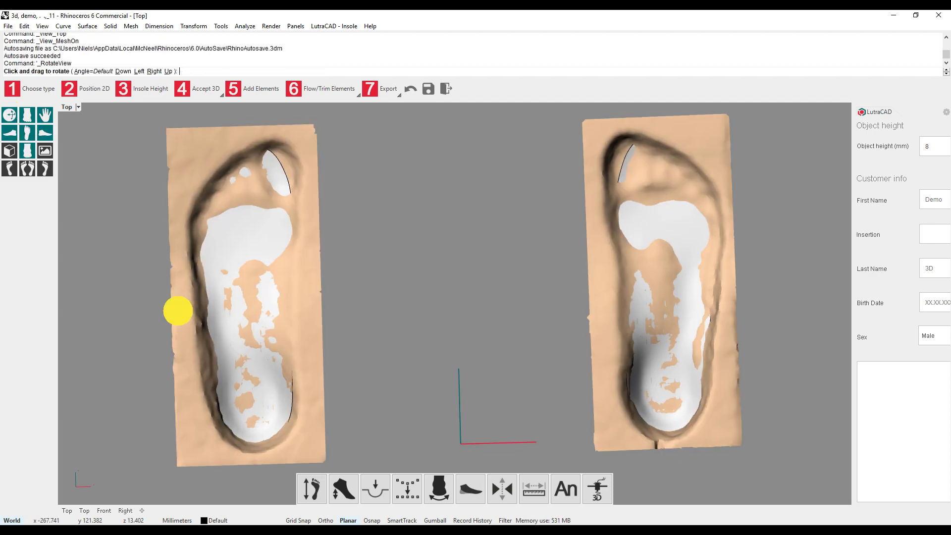
# Step: Orbit around the foot scans and insoles, then isolate a single insole
pyautogui.moveTo(177, 310); pyautogui.dragTo(287, 106)
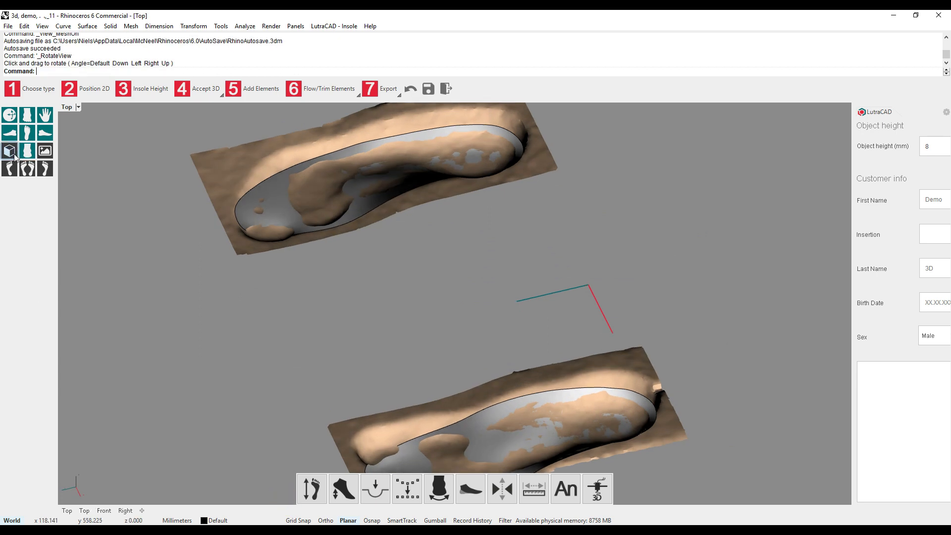
pyautogui.click(8, 149)
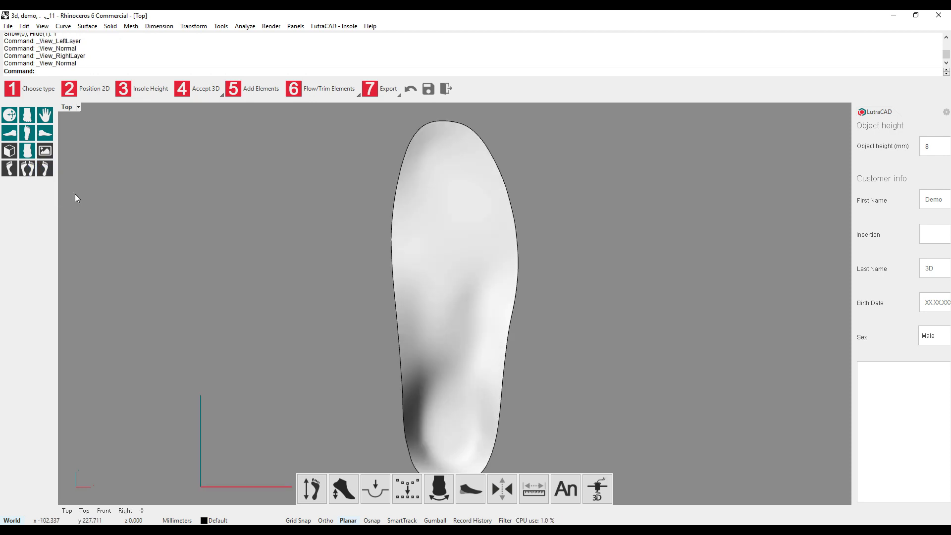
# Step: Show both insoles transparent, laid over the 2D foot scans
pyautogui.click(26, 170)
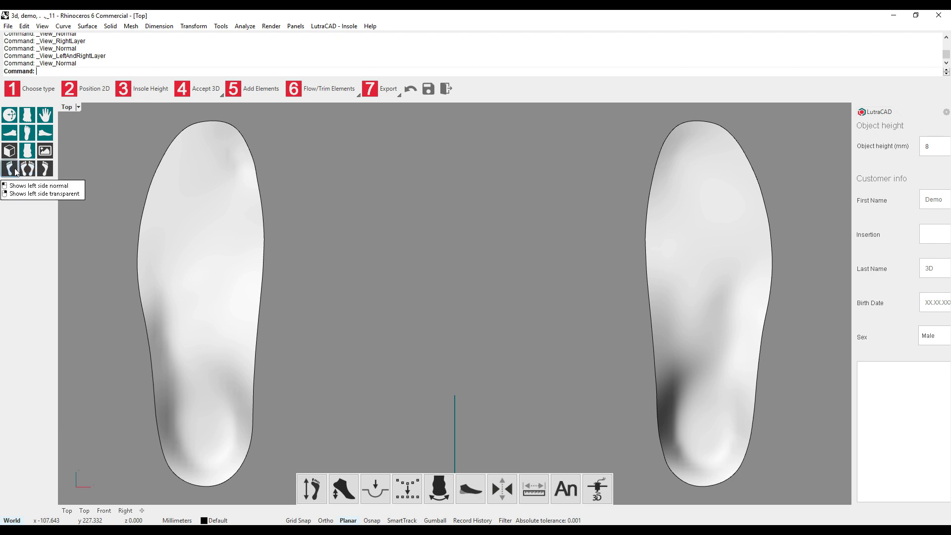
pyautogui.click(23, 172)
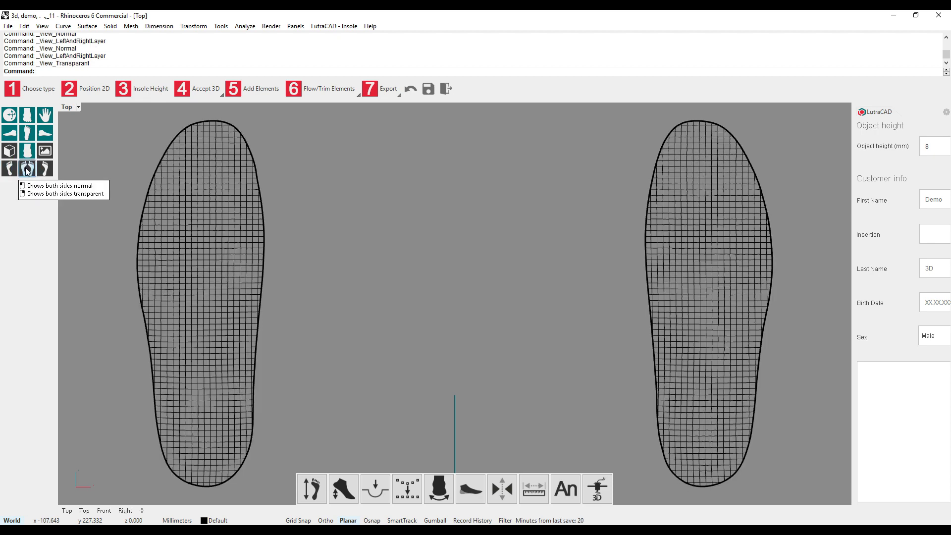
pyautogui.moveTo(49, 150)
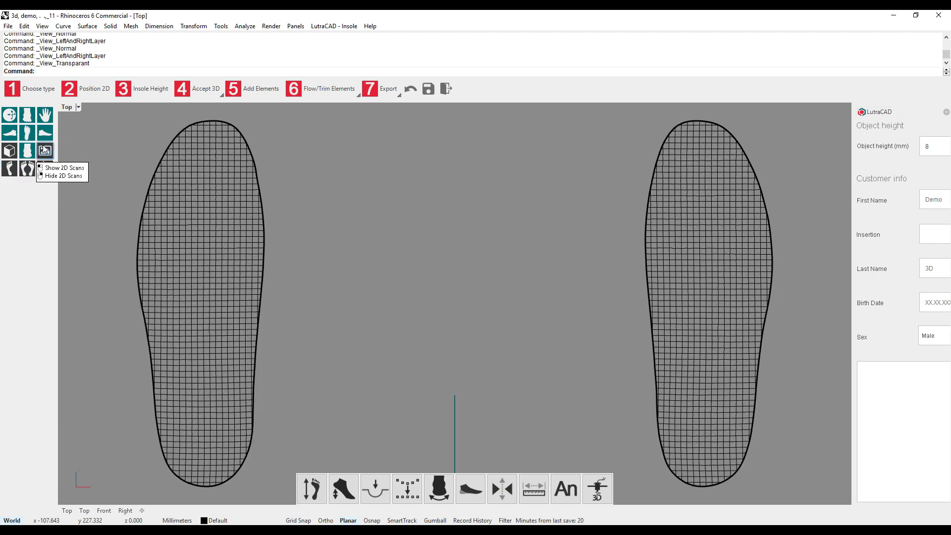
pyautogui.click(54, 168)
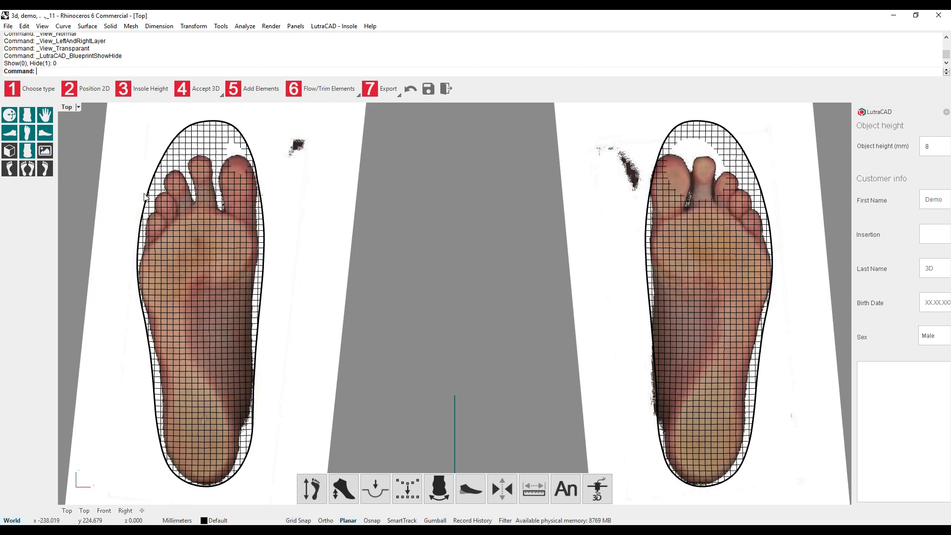
pyautogui.moveTo(214, 135)
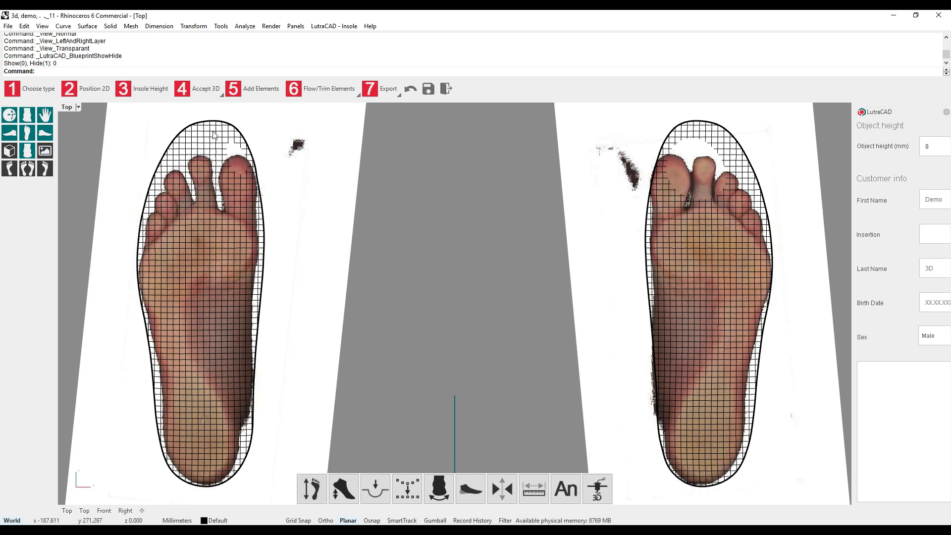
# Step: Add a Met Dome pad element to both insoles and show them solid again
pyautogui.click(262, 88)
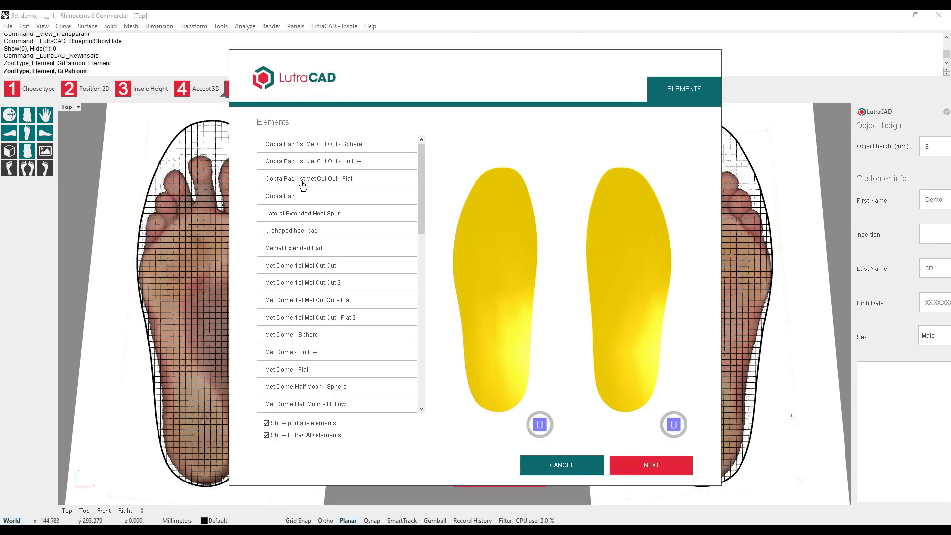
pyautogui.scroll(-3)
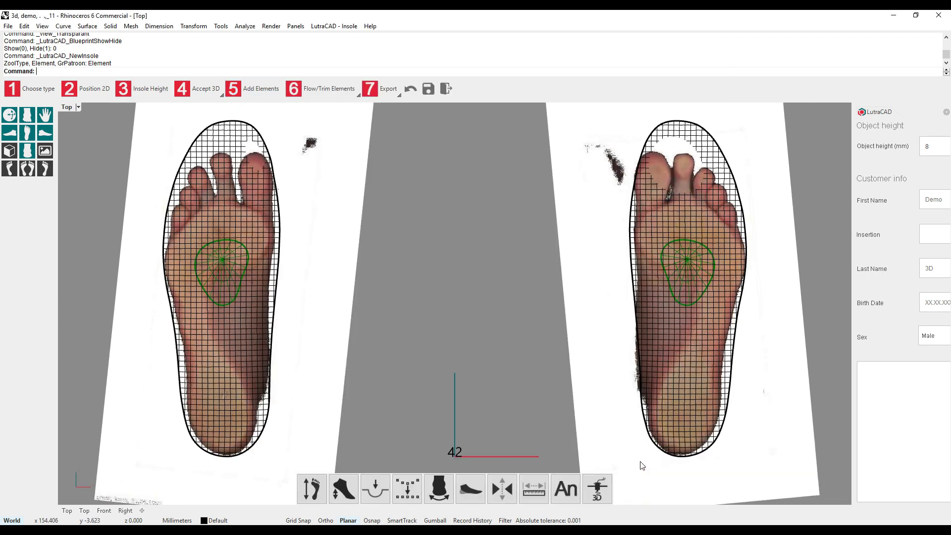
pyautogui.moveTo(154, 240)
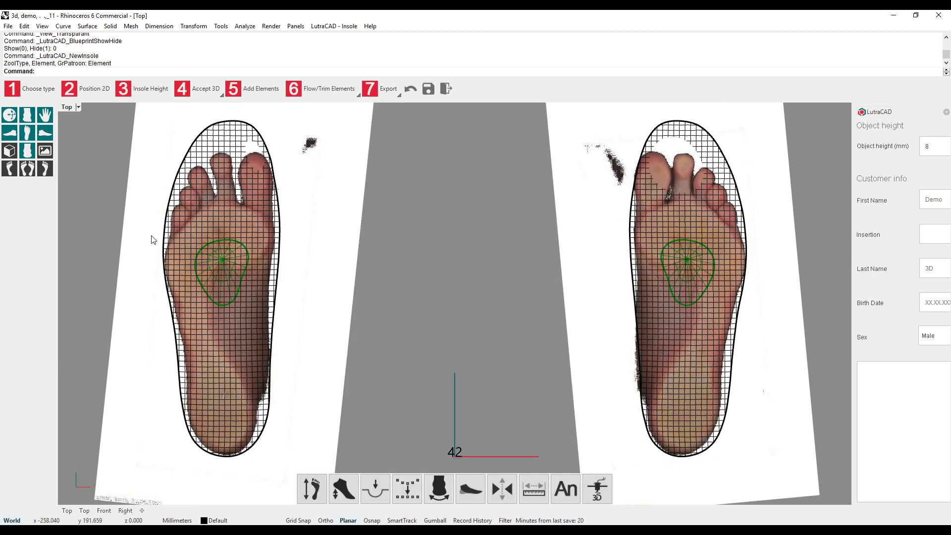
pyautogui.click(23, 172)
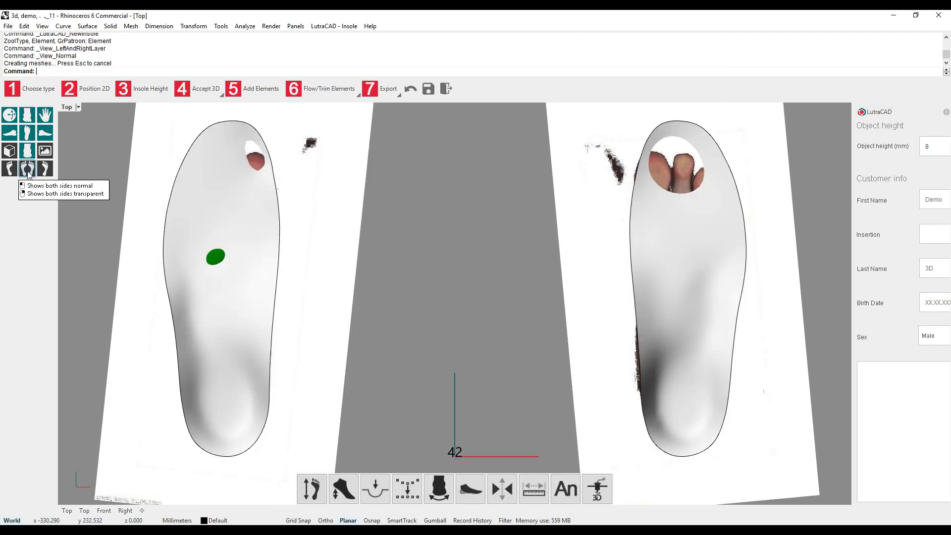